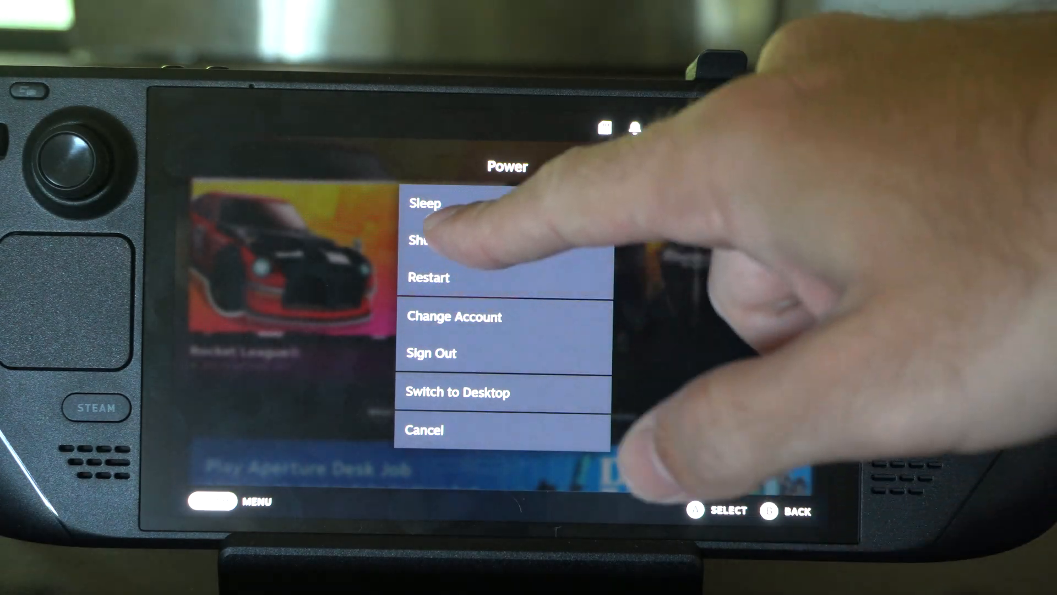
# Shut down the Steam Deck from the SteamOS Power menu and confirm
pyautogui.click(425, 240)
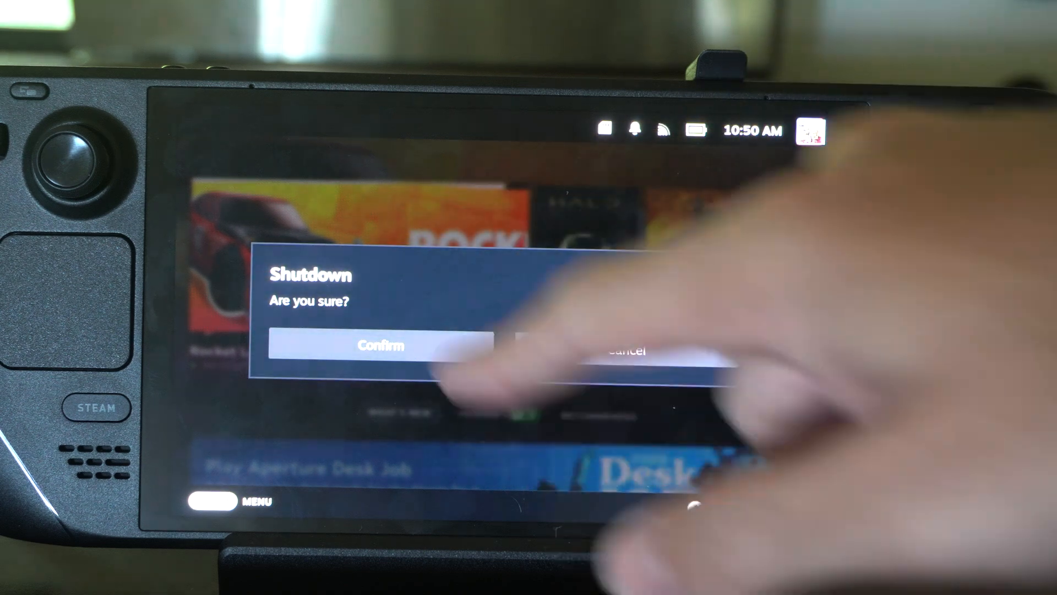
pyautogui.click(380, 345)
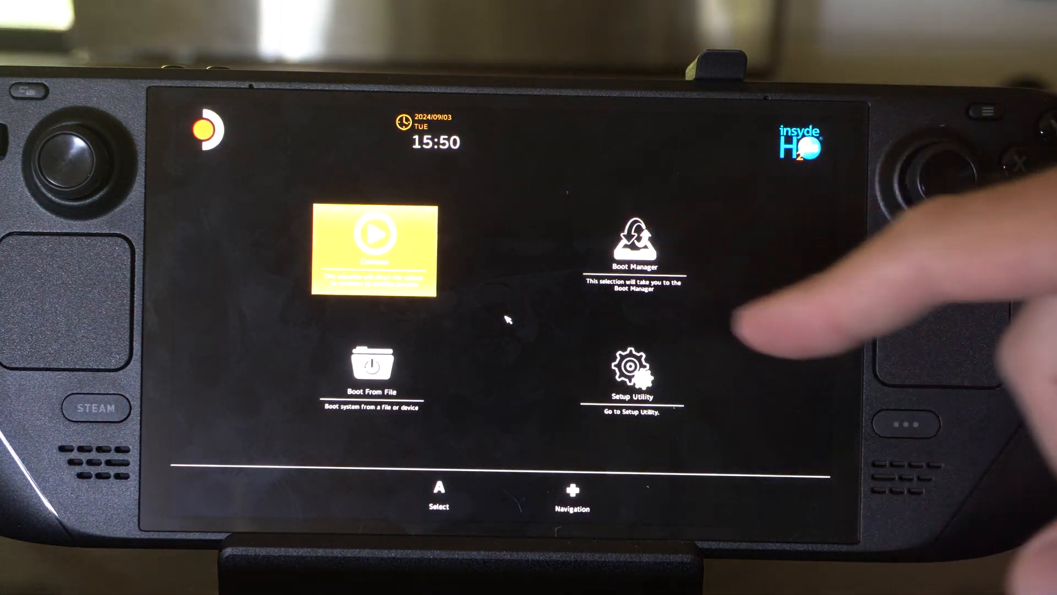
# Move the boot menu highlight from Continue to Setup Utility
pyautogui.click(631, 378)
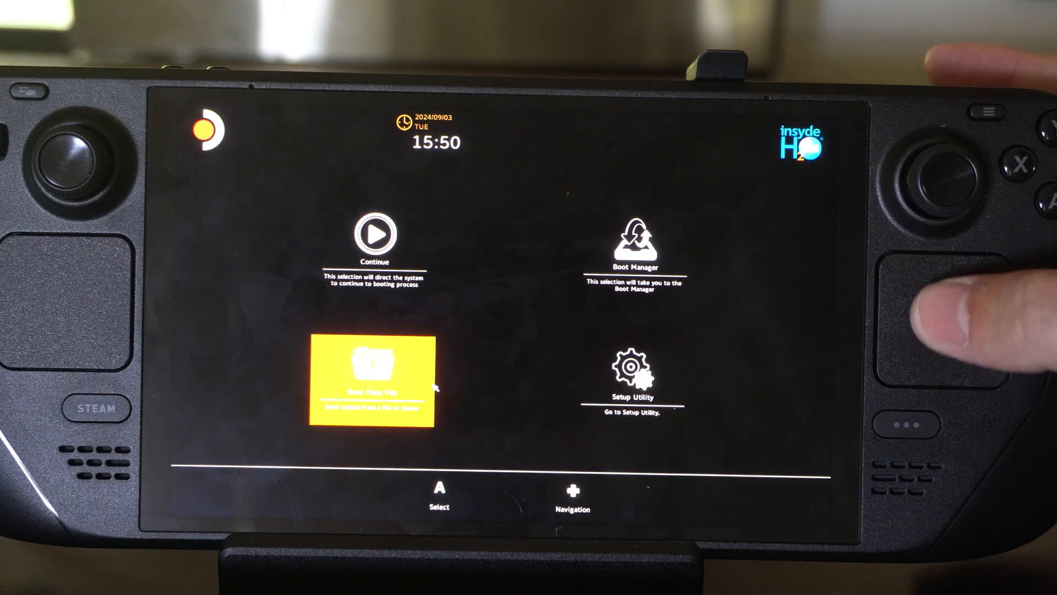
pyautogui.press('Right')
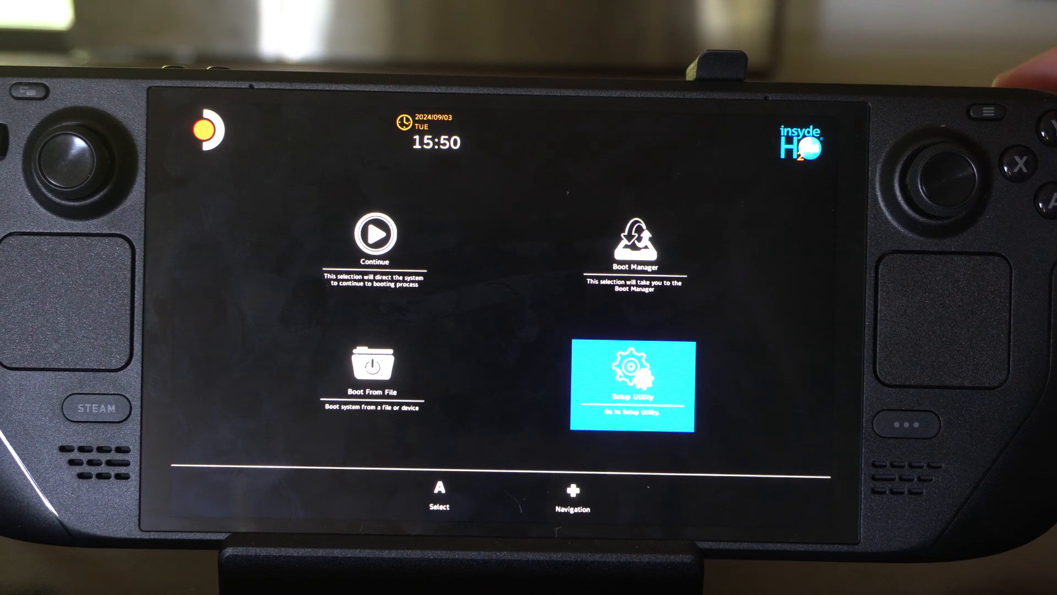
# Enter Setup Utility, browse Main, Advanced and Boot pages, then trigger Exit Saving Changes
pyautogui.click(631, 387)
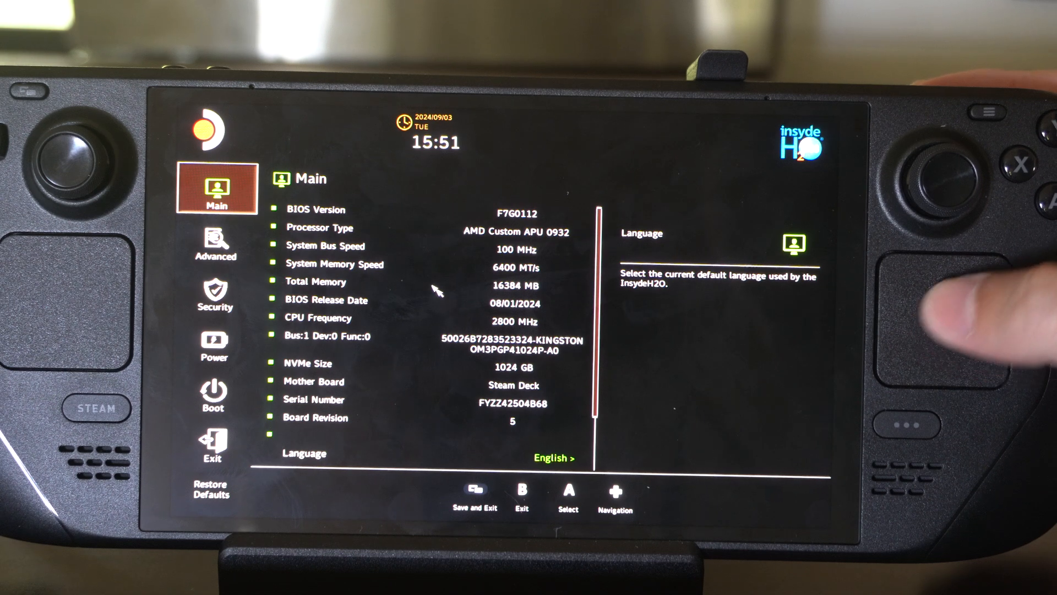
pyautogui.click(215, 239)
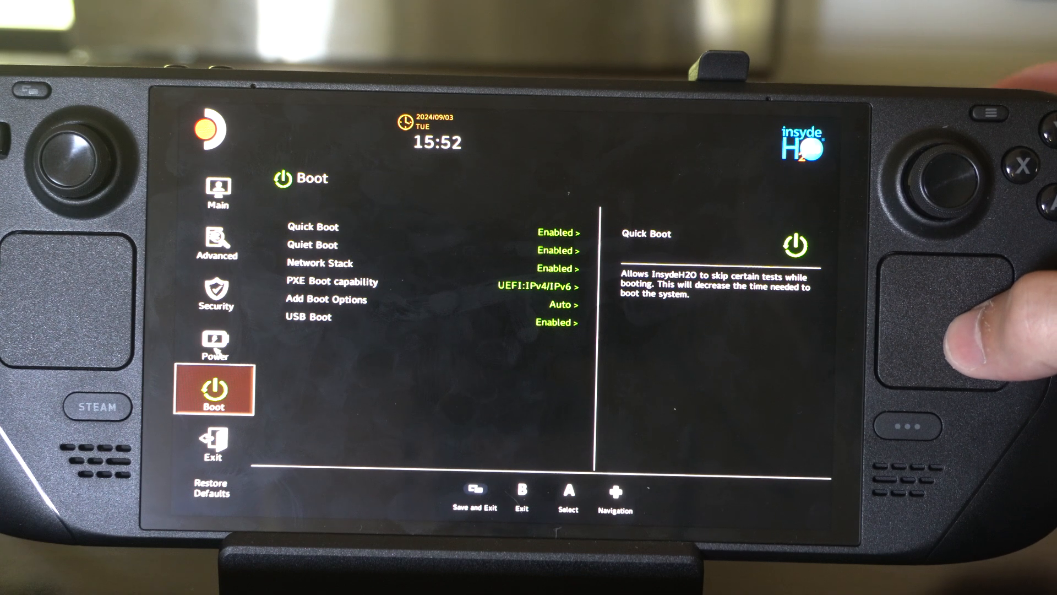
pyautogui.click(216, 290)
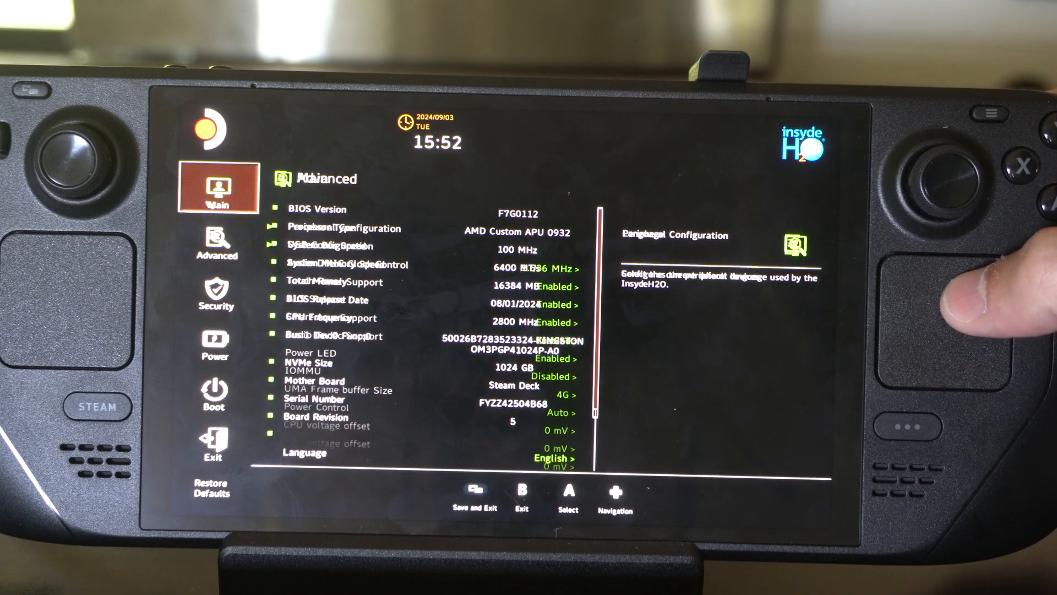
pyautogui.click(217, 187)
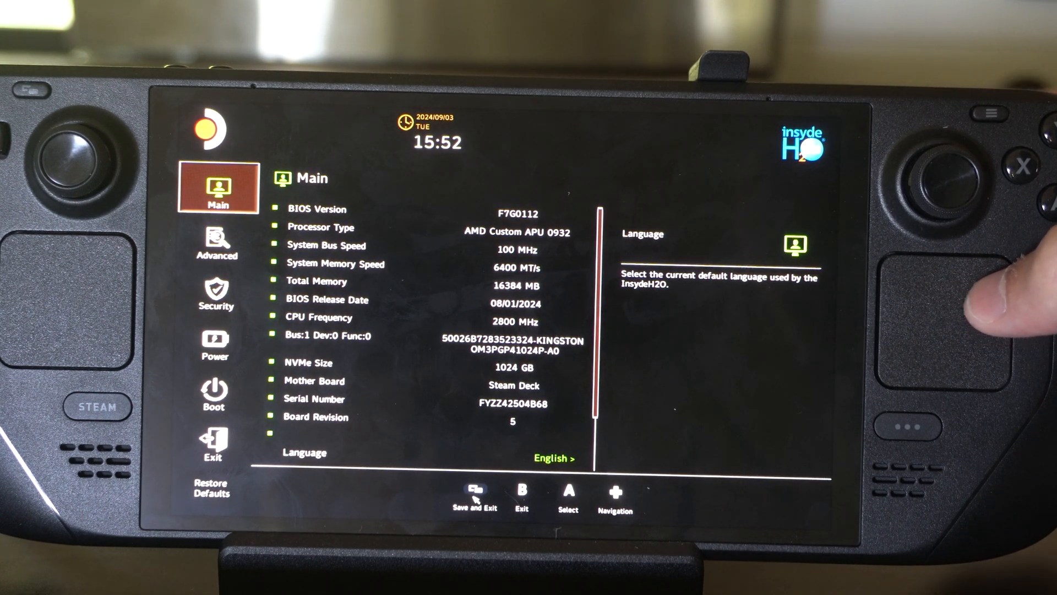
pyautogui.click(474, 495)
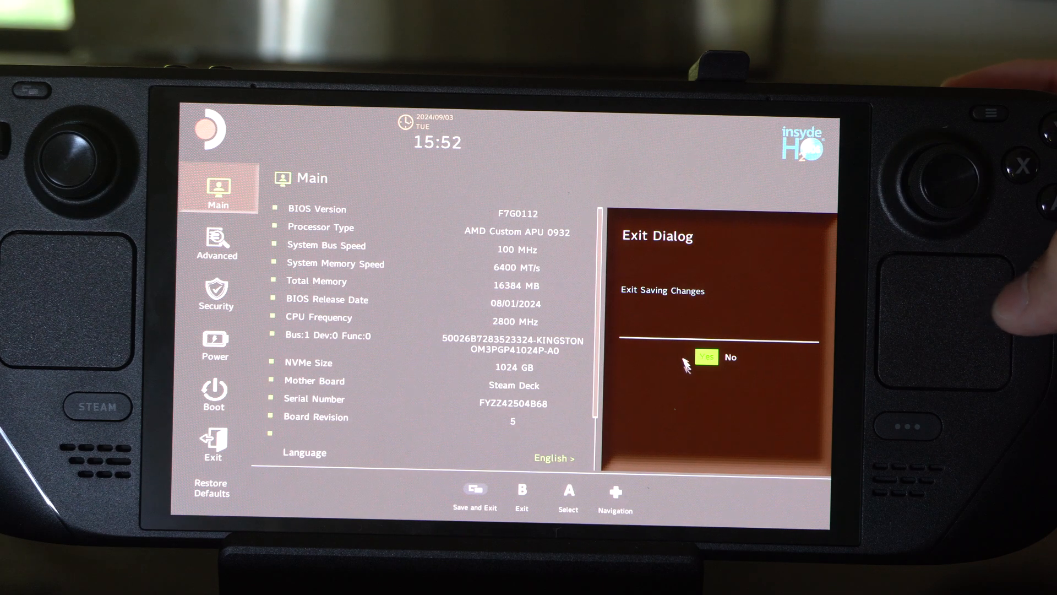